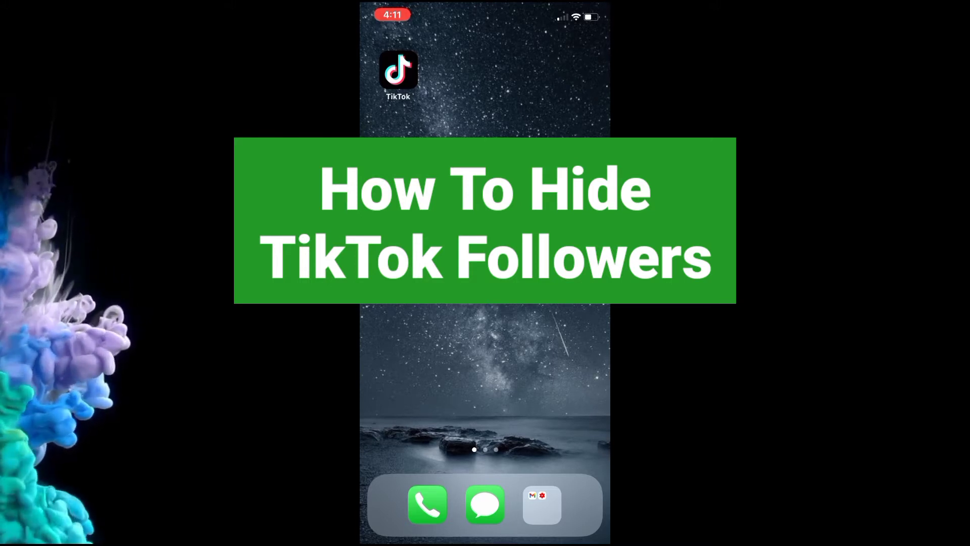
Launch TikTok and go from your profile menu to the Privacy settings
left_click(397, 70)
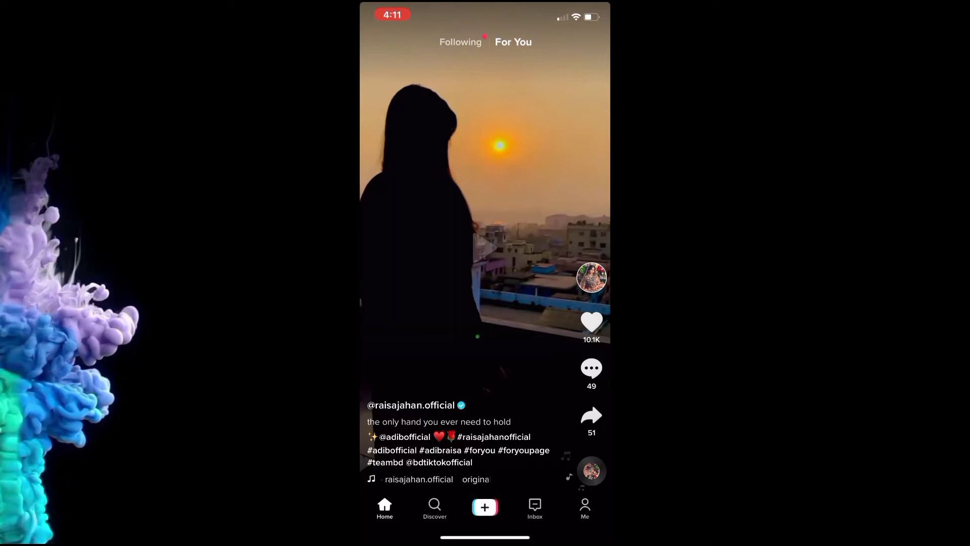
left_click(584, 508)
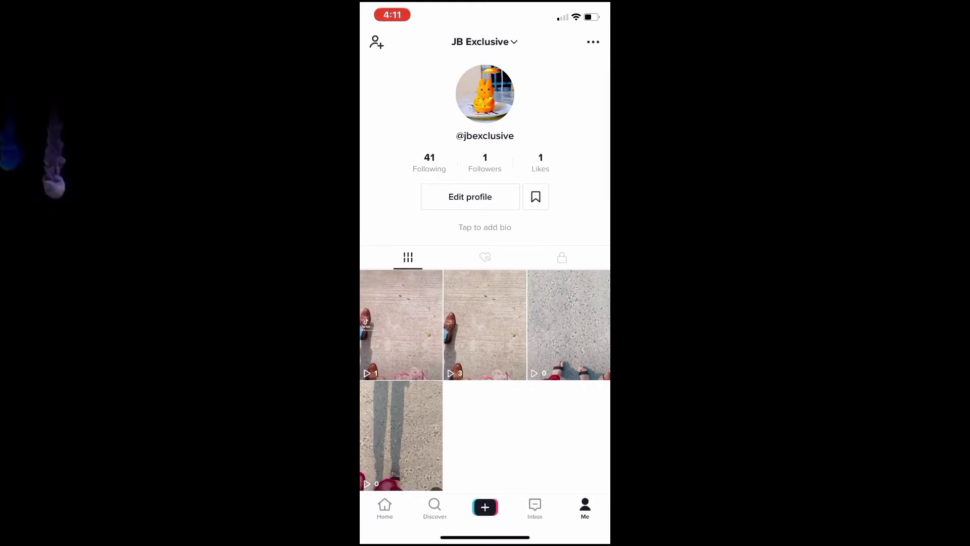
left_click(592, 41)
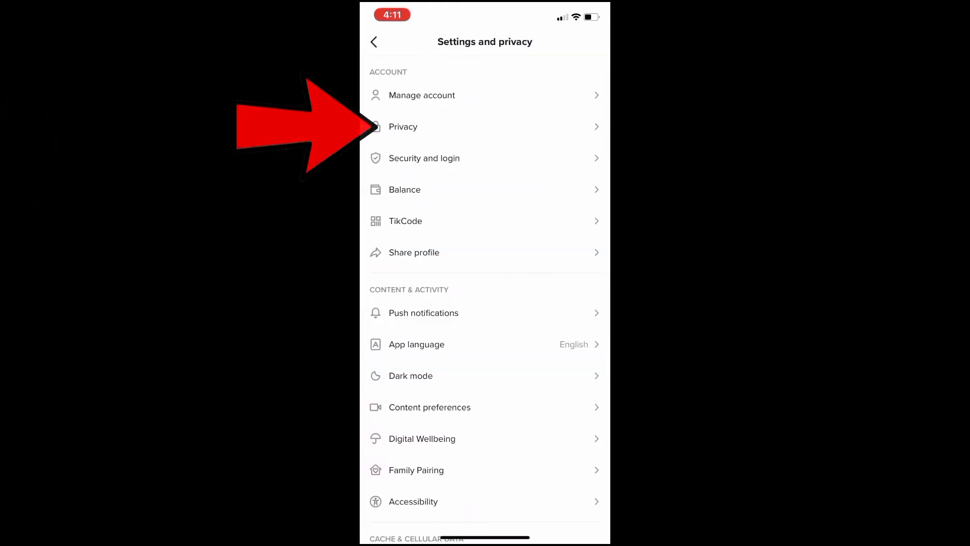
left_click(402, 127)
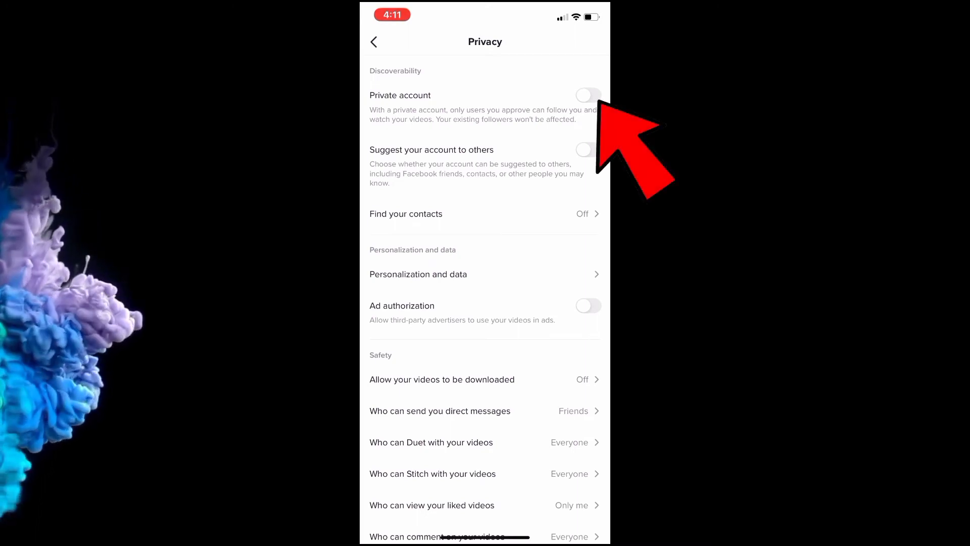
Turn on Private account, then toggle it off again and confirm changing to public
left_click(587, 96)
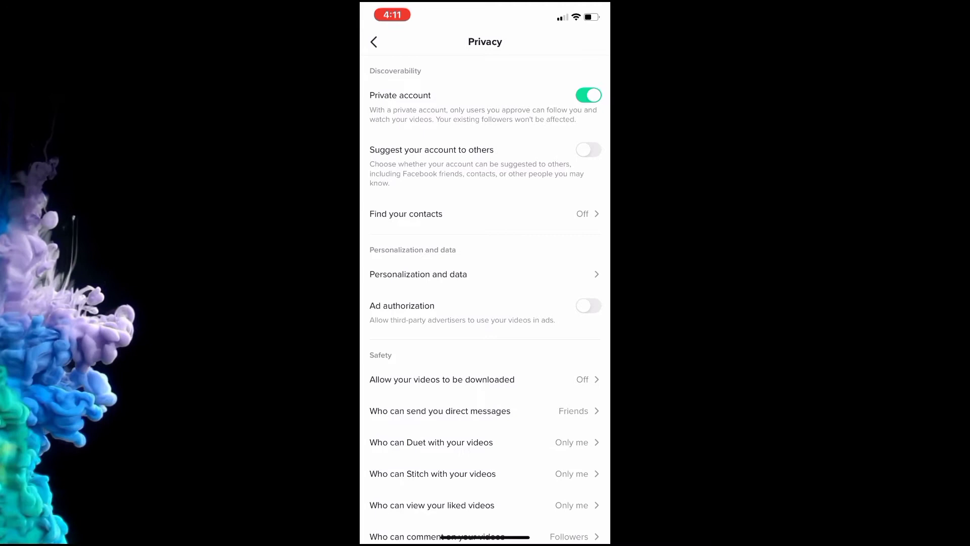
left_click(587, 96)
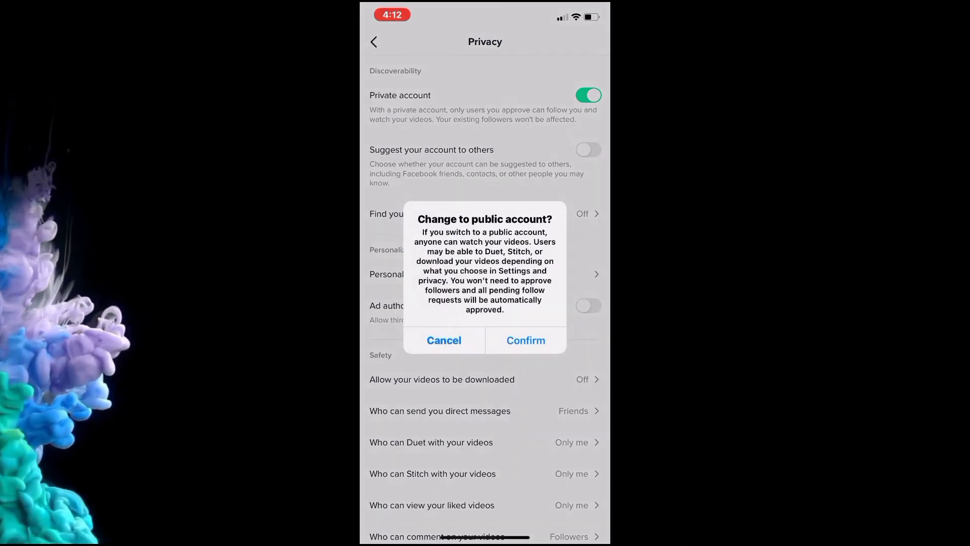
left_click(524, 340)
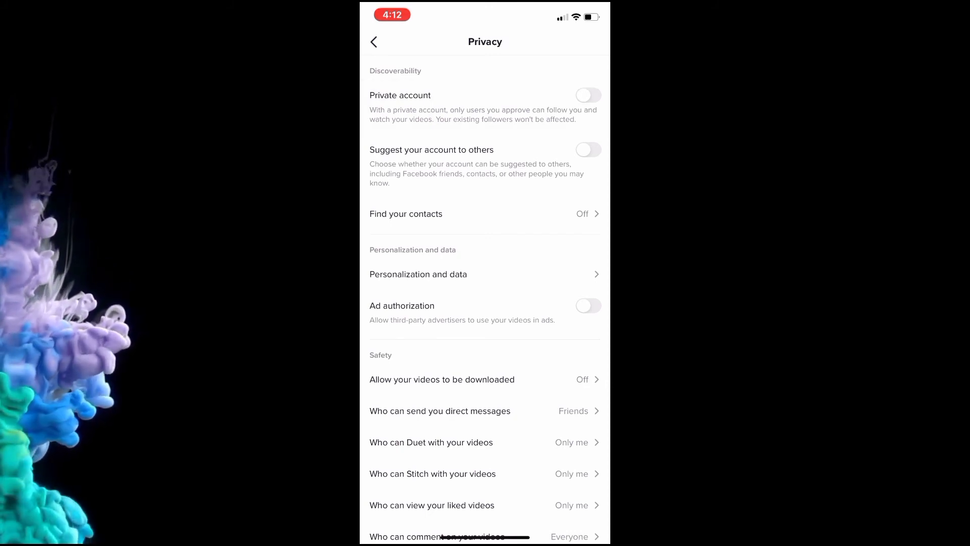
Accept the 'Change to public account?' prompt so Private account stays off
left_click(484, 94)
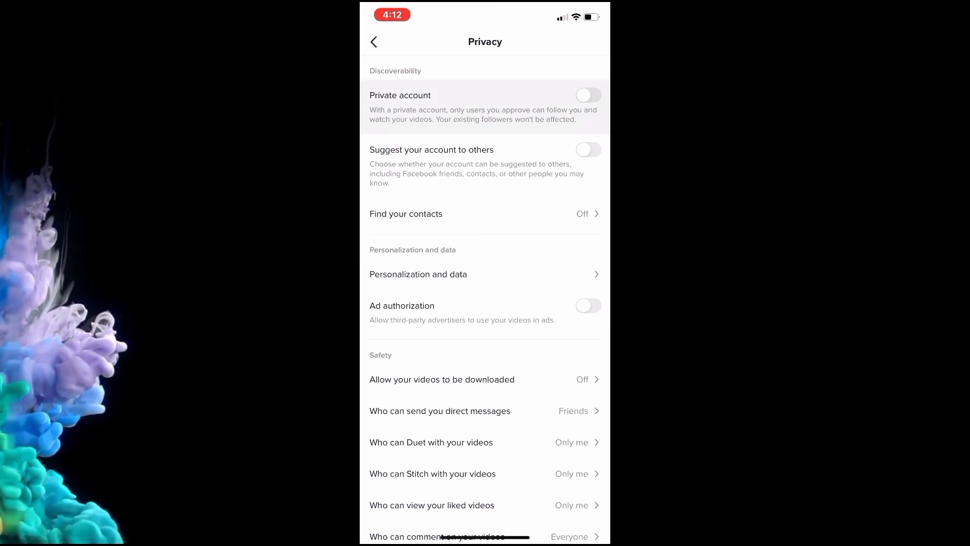